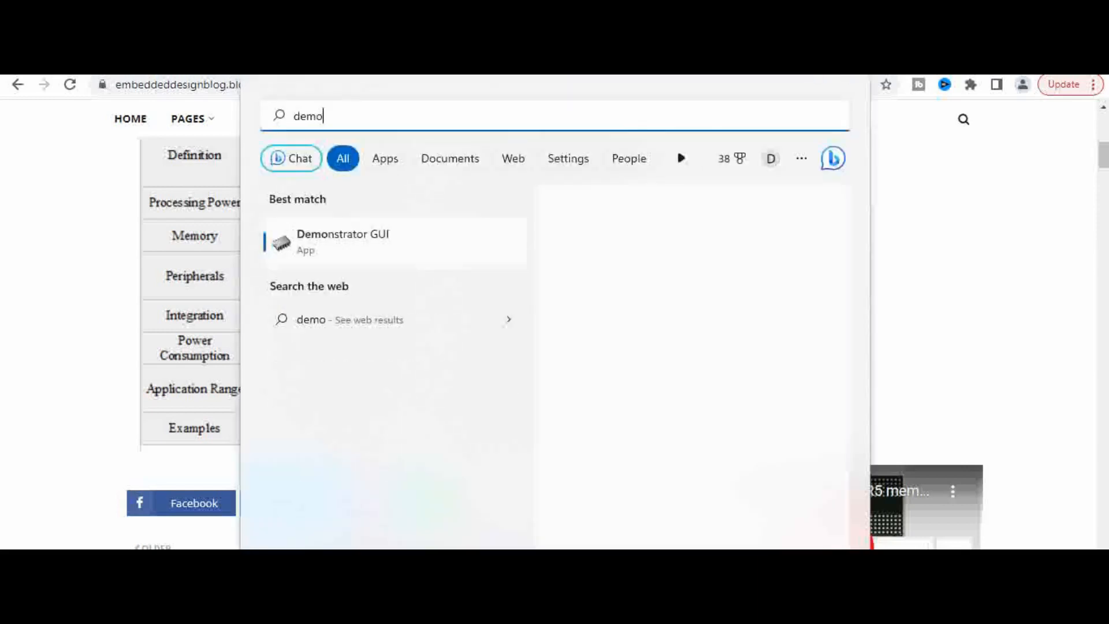
Step: Launch the Demonstrator GUI app from the Start search results for 'demo'
{"action": "left_click", "coordinate": [344, 242]}
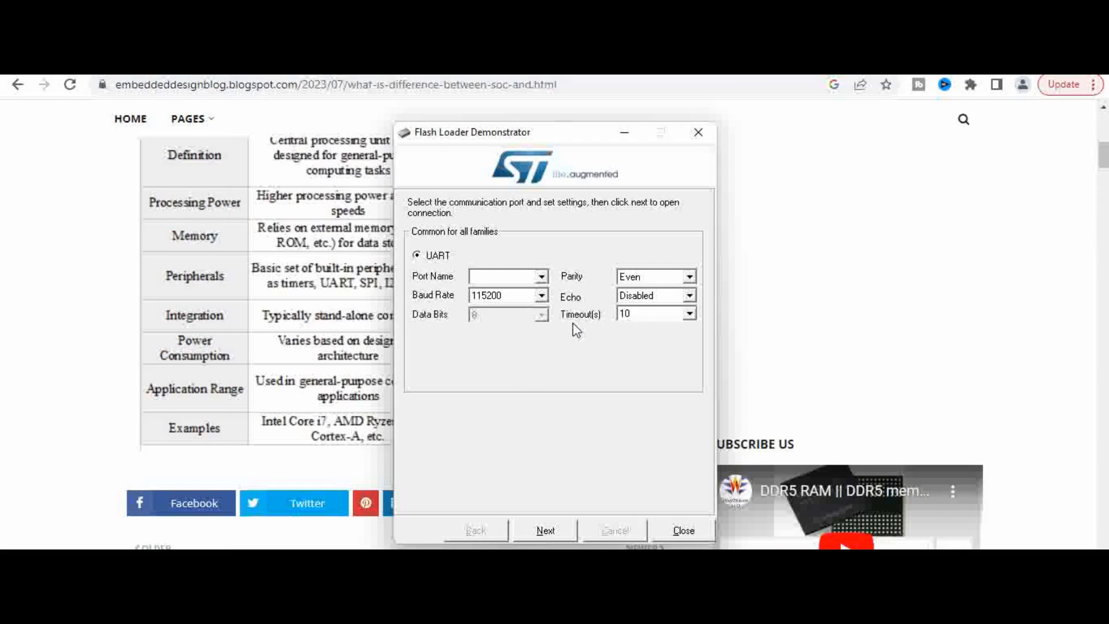
{"action": "mouse_move", "coordinate": [538, 347]}
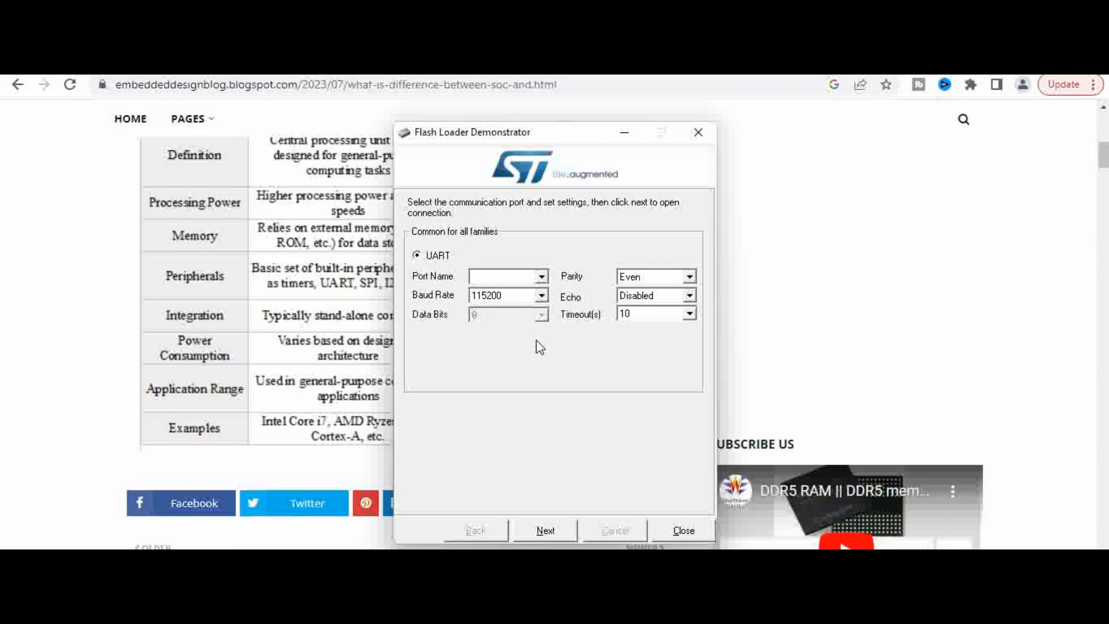
{"action": "mouse_move", "coordinate": [614, 402]}
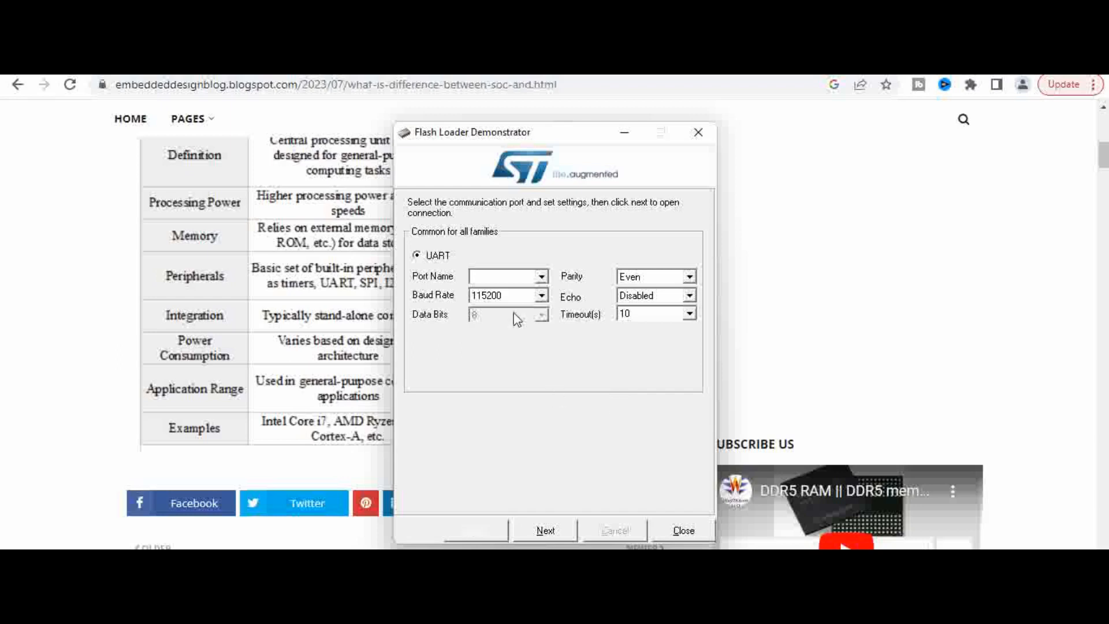
Step: Select COM6 as the UART port, keeping 115200 baud and even parity
{"action": "left_click", "coordinate": [540, 276]}
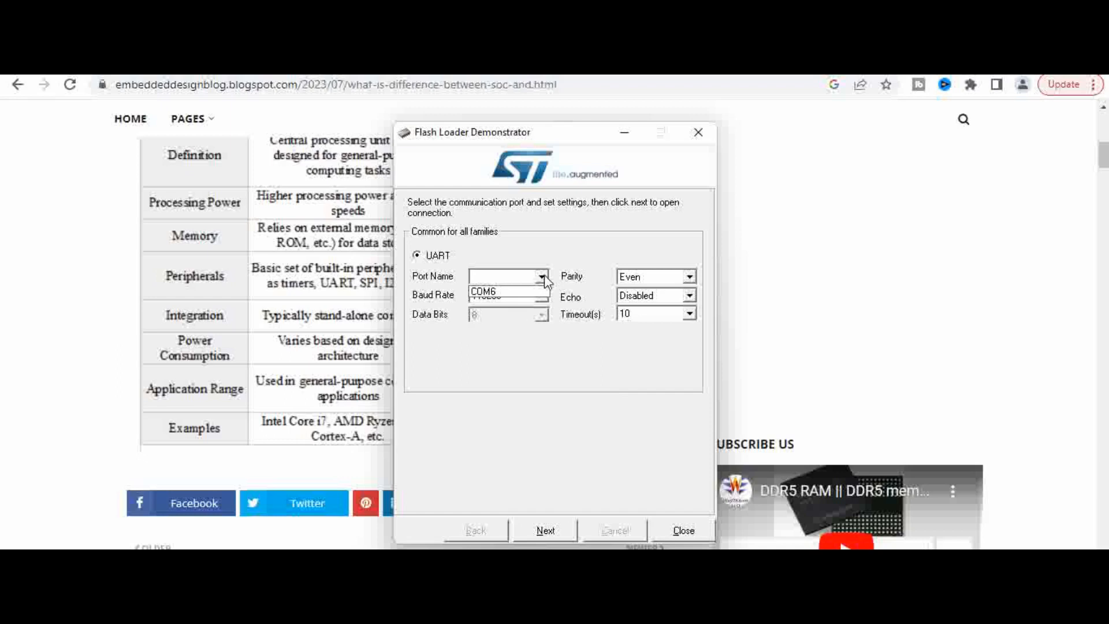
{"action": "left_click", "coordinate": [483, 292]}
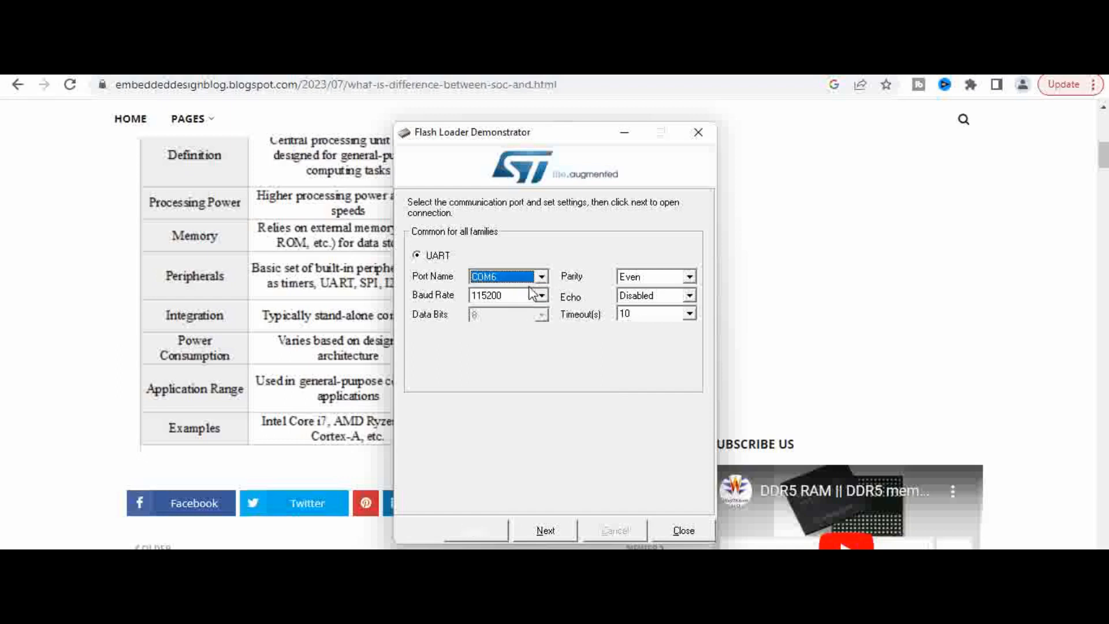
{"action": "left_click", "coordinate": [541, 276]}
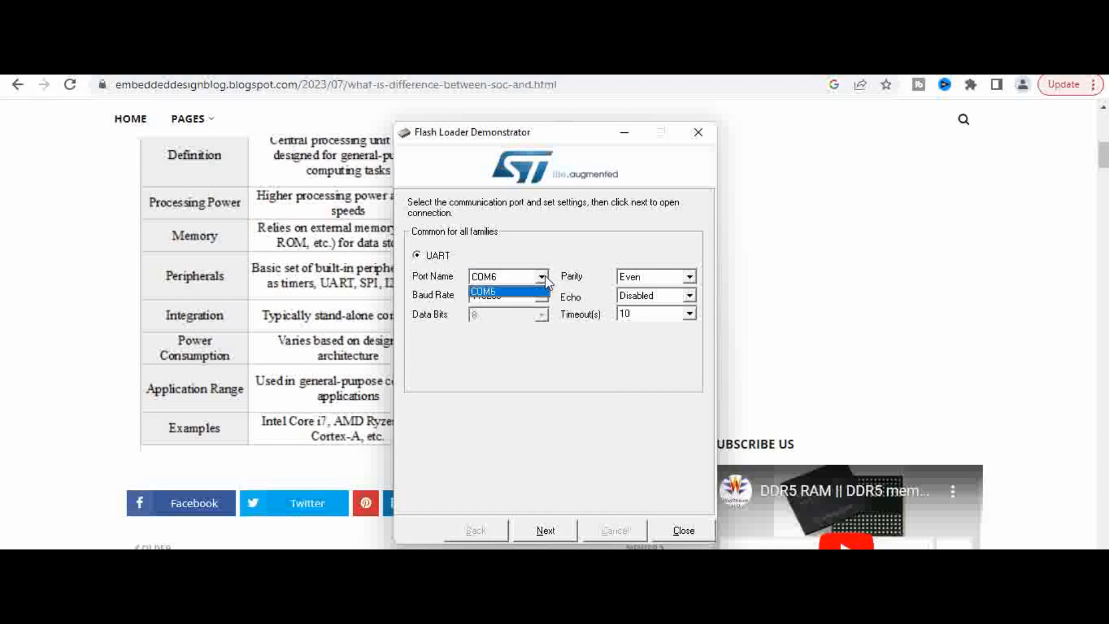
{"action": "left_click", "coordinate": [502, 291]}
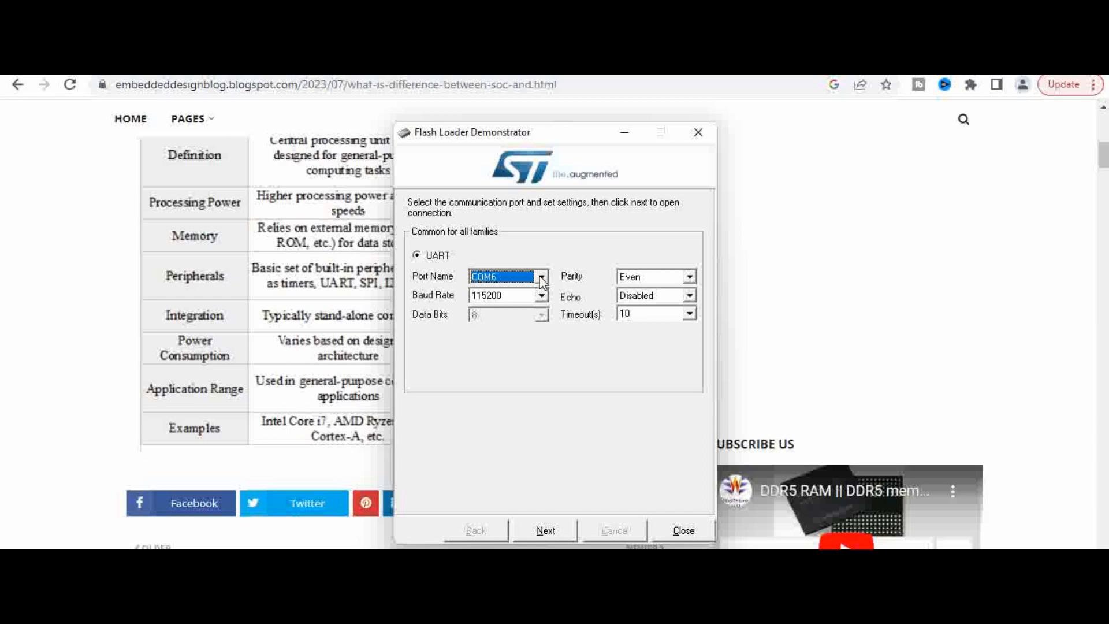
{"action": "mouse_move", "coordinate": [505, 314]}
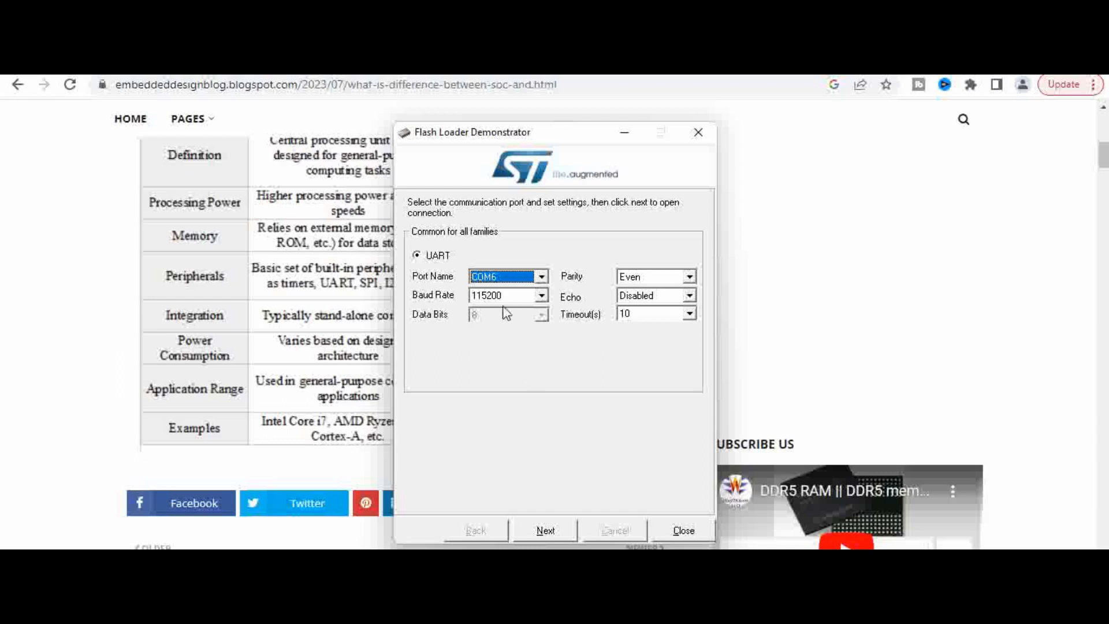